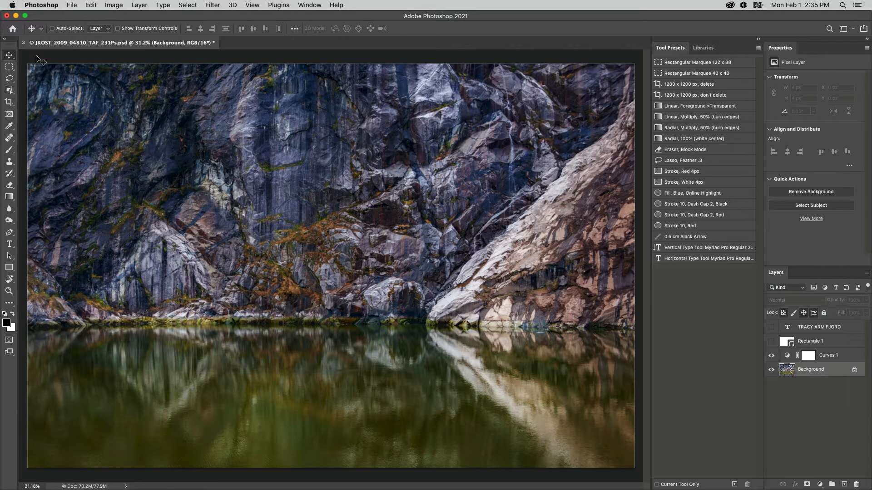
# Set up a 1700 × 600 px crop box over the photo with Delete Cropped Pixels on
pyautogui.click(10, 101)
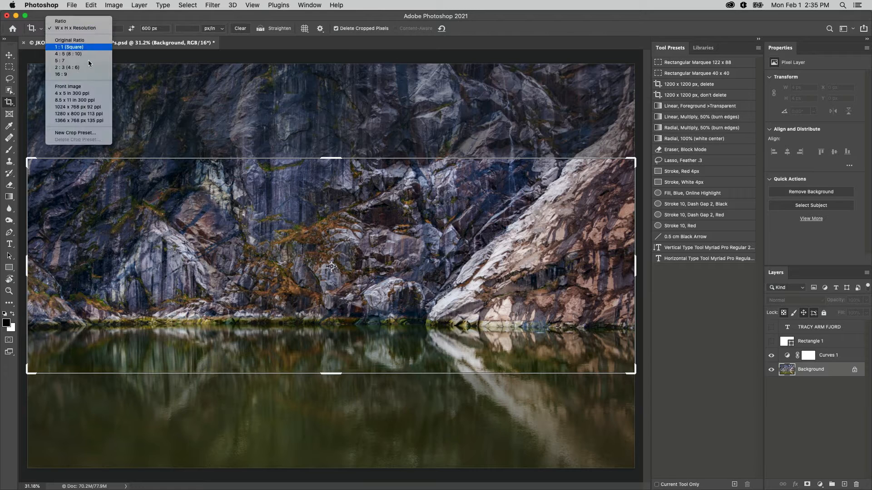
pyautogui.moveTo(194, 113)
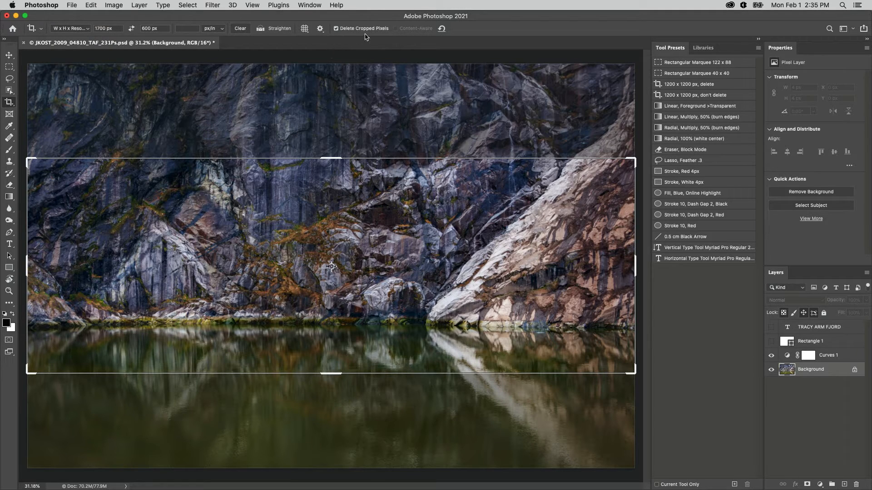
pyautogui.moveTo(337, 37)
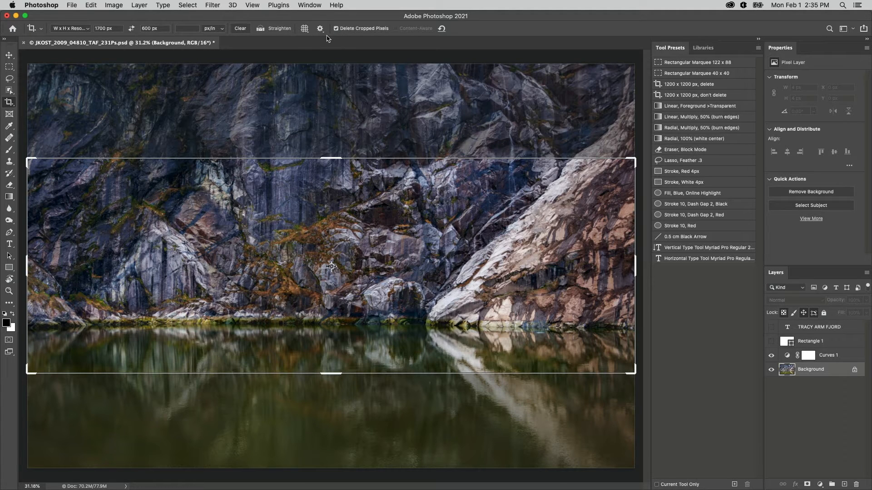
# Create the tool preset 'Crop Tool 1700 x 600 delete cropped pixels'
pyautogui.click(28, 25)
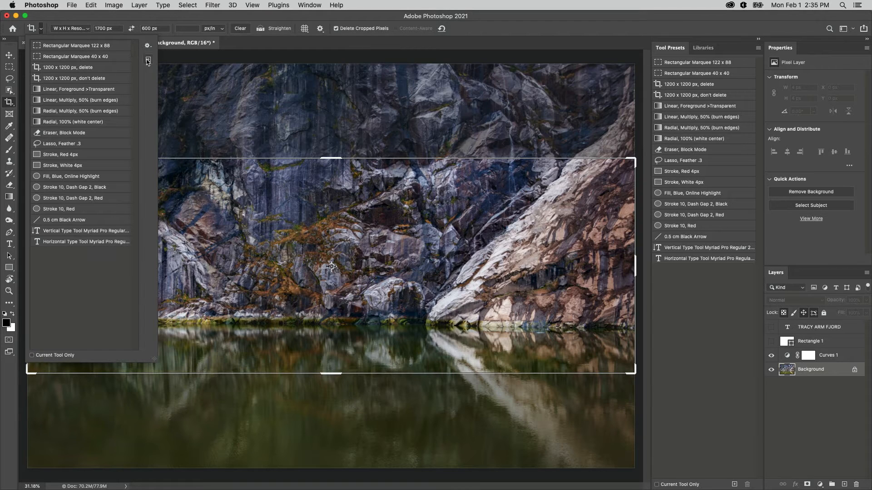
pyautogui.click(147, 60)
pyautogui.write('Crop Tool 1700 x 600 delete cropped pi')
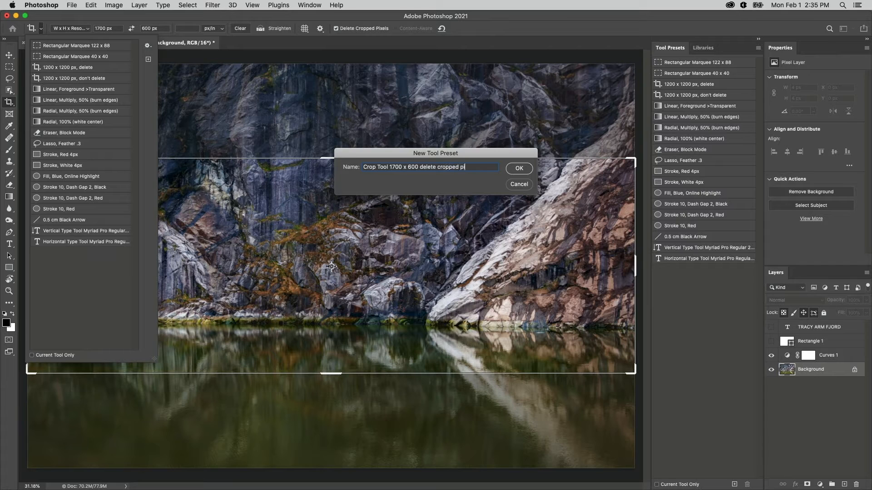
pyautogui.click(518, 169)
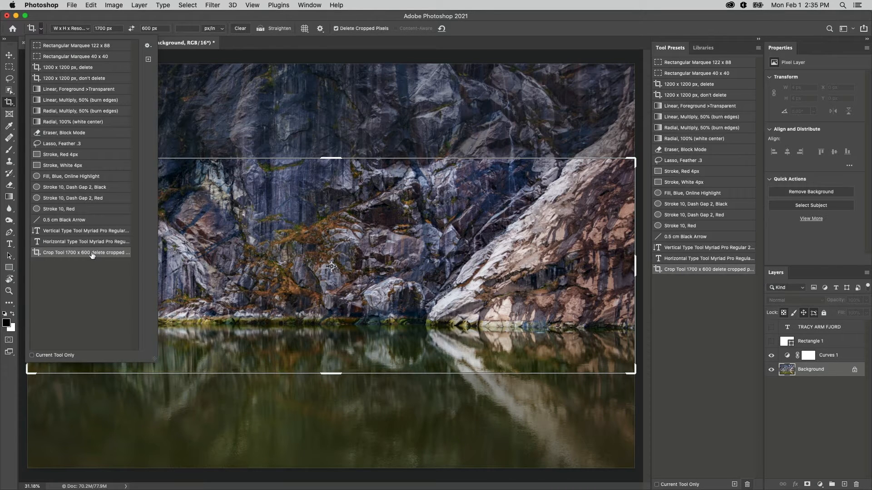
# Reorder the new crop preset up beside the other crop presets in the Preset Manager
pyautogui.click(86, 253)
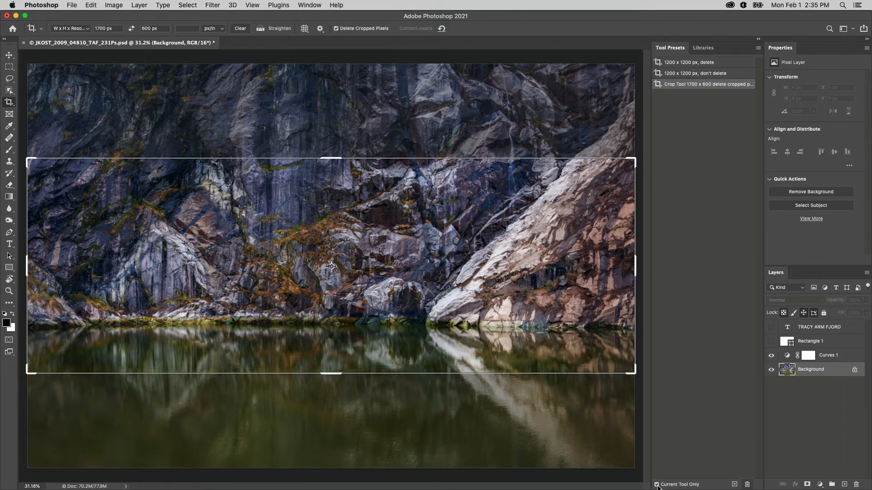
pyautogui.click(657, 485)
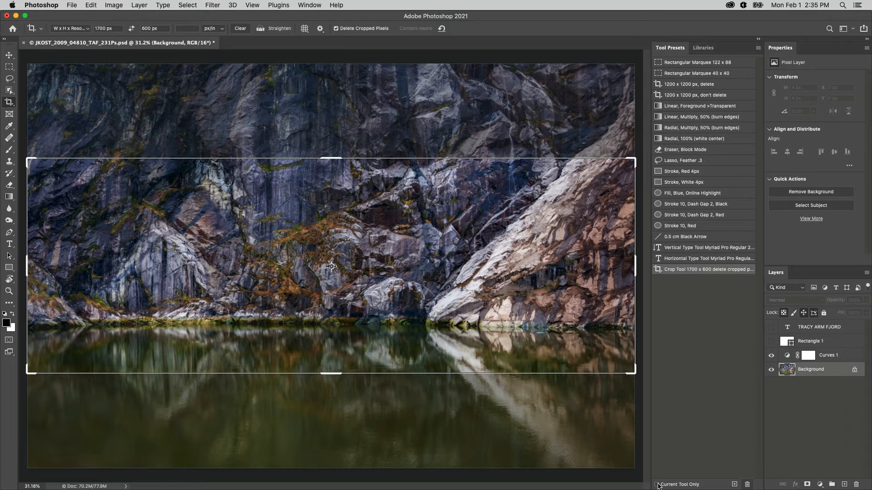
pyautogui.moveTo(754, 137)
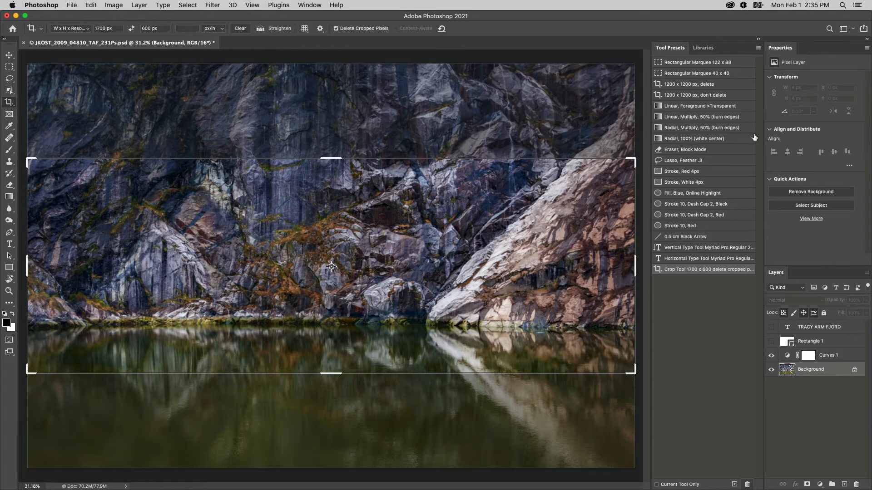
pyautogui.click(745, 47)
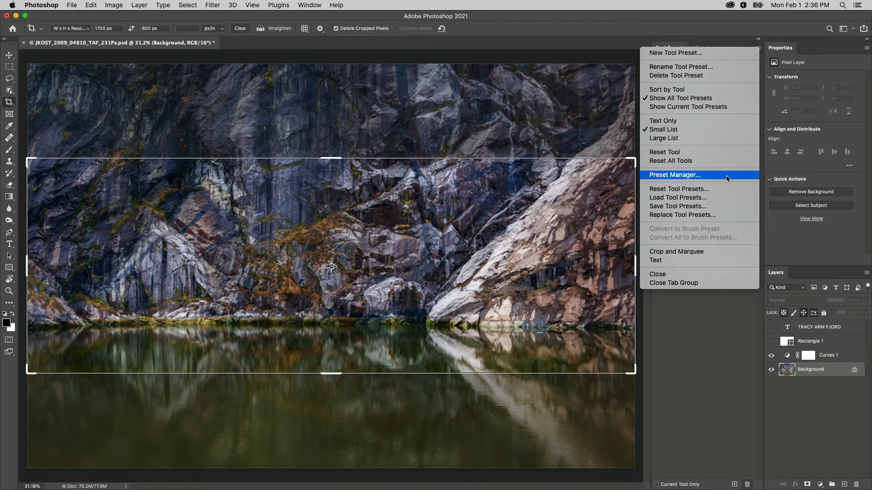
pyautogui.click(674, 175)
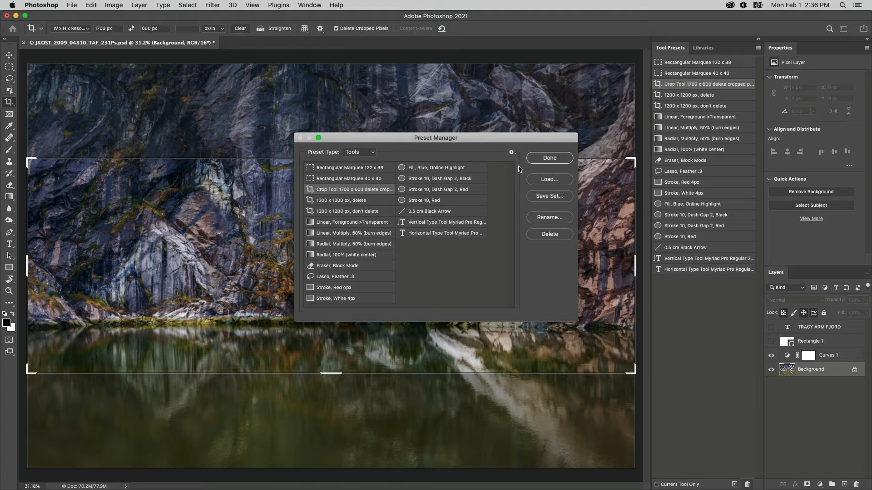
pyautogui.click(549, 158)
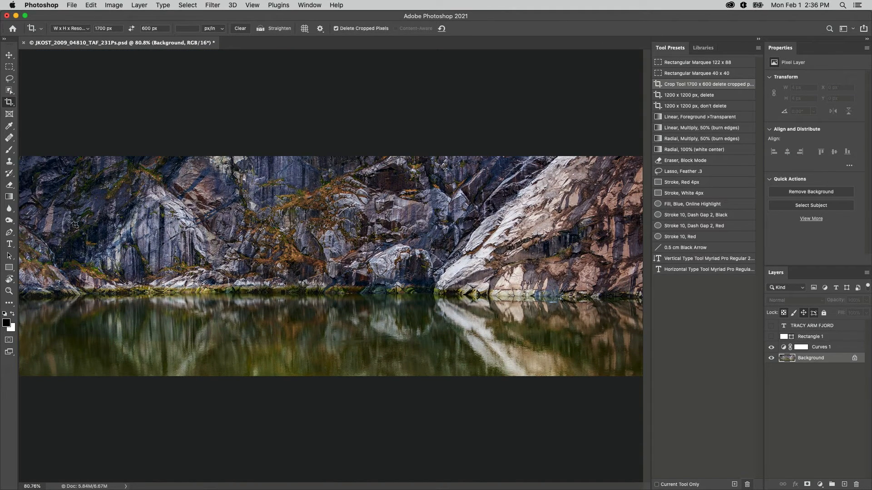
# Edit a gradient stop to mid blue, then settle on the Black to White gradient
pyautogui.click(10, 196)
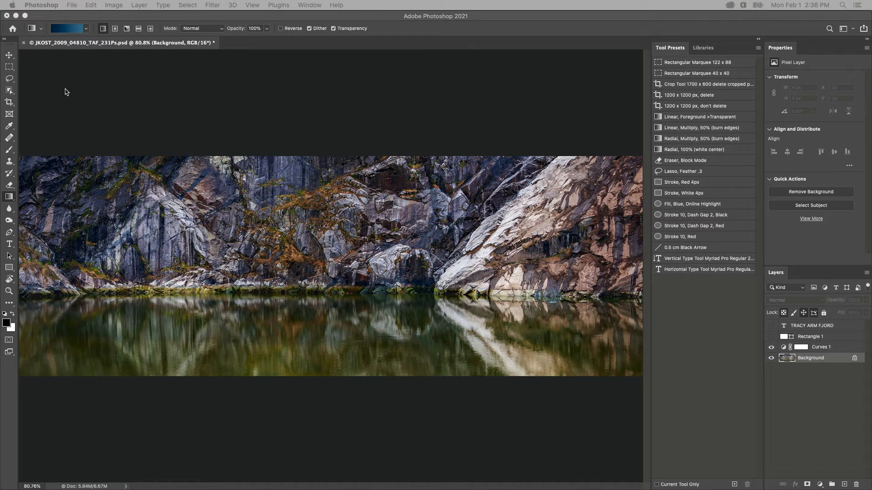
pyautogui.click(58, 28)
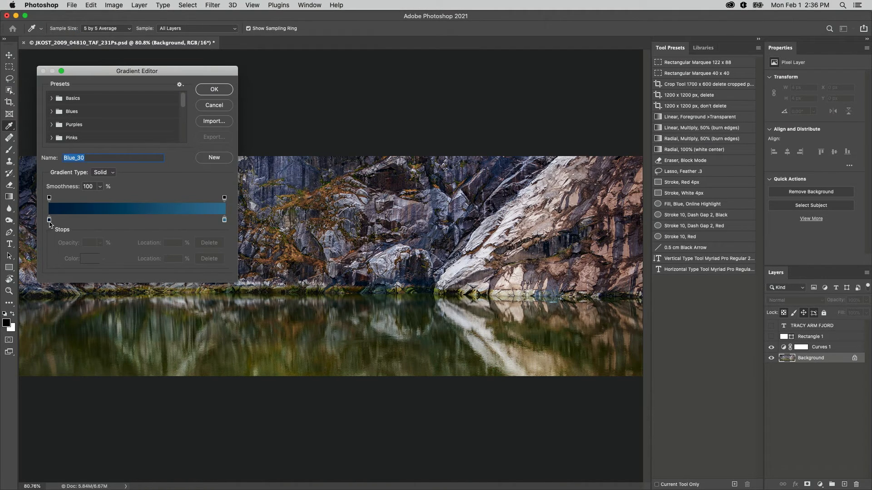
pyautogui.doubleClick(49, 219)
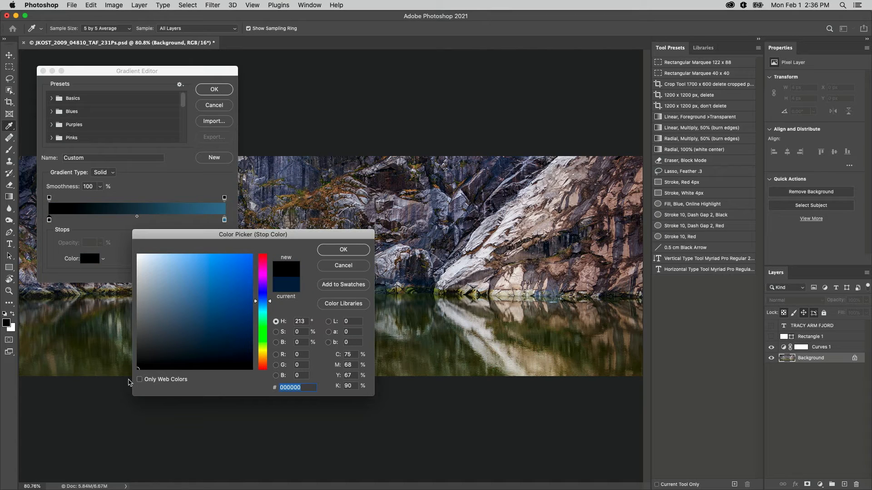
pyautogui.click(190, 303)
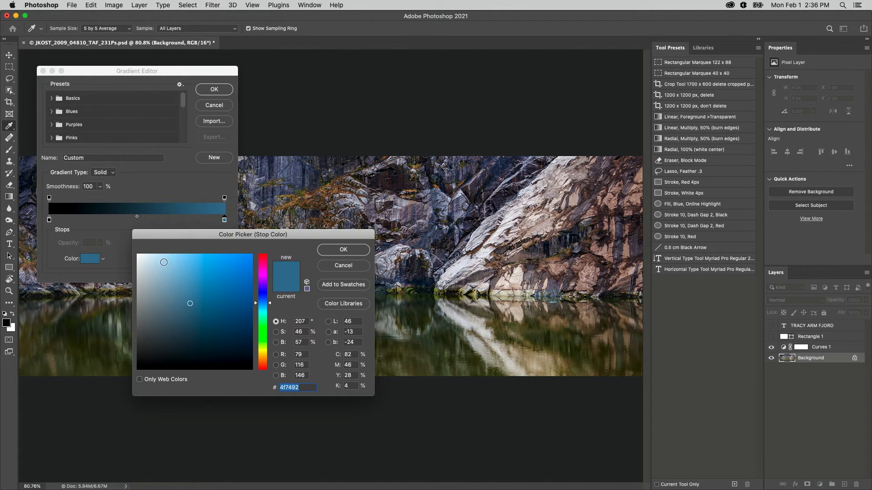
pyautogui.click(343, 250)
pyautogui.write('Black to white')
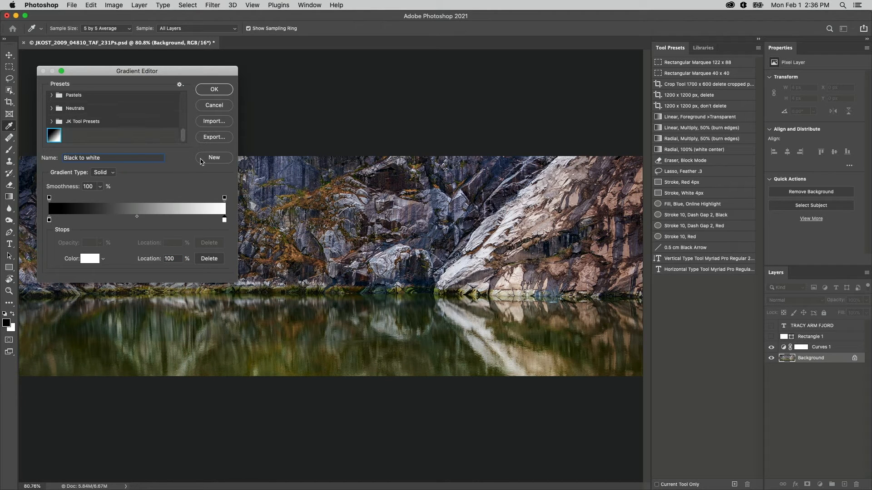
pyautogui.click(214, 89)
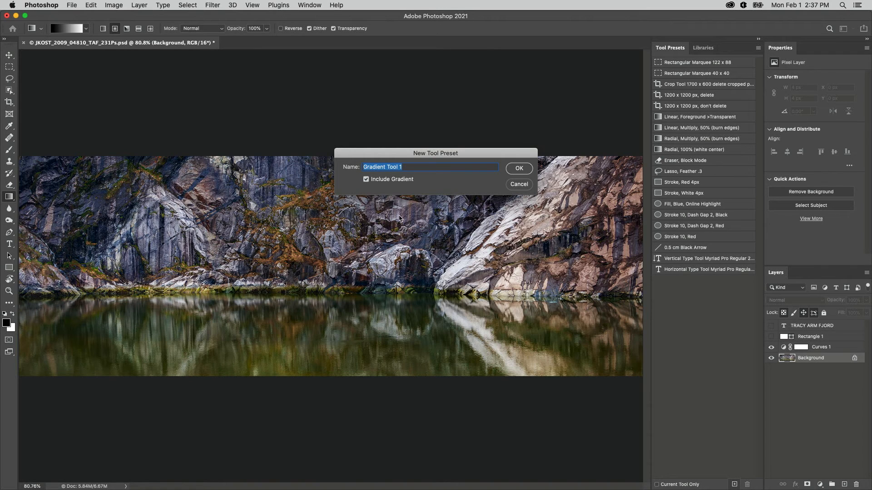
# Name the new gradient preset 'Radial 100% (black center)' and add it to the list
pyautogui.write('Radial 100% (black center)')
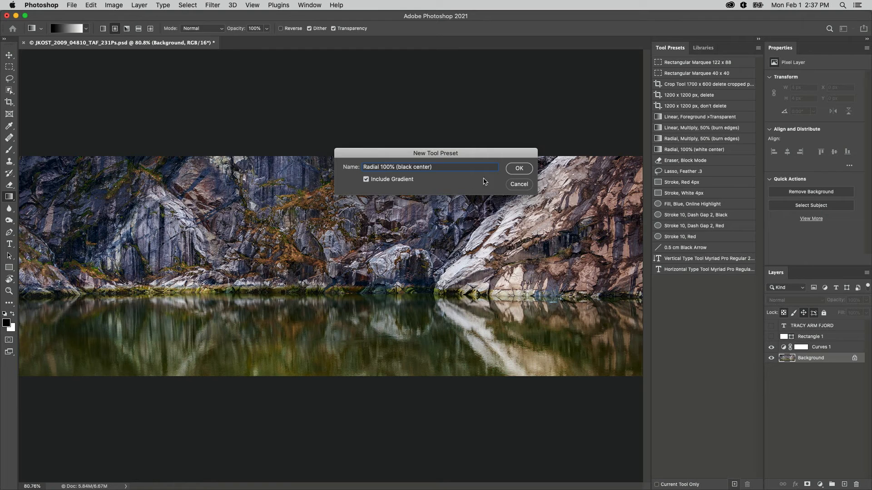
pyautogui.click(518, 169)
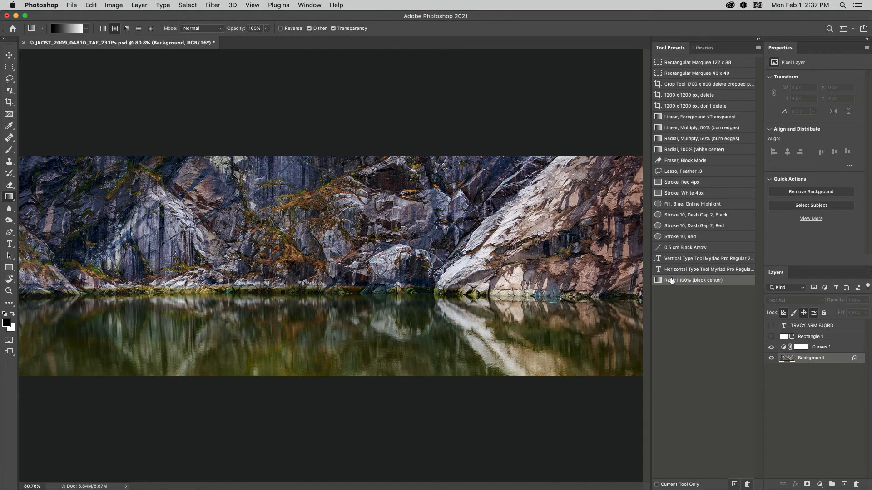
pyautogui.click(800, 347)
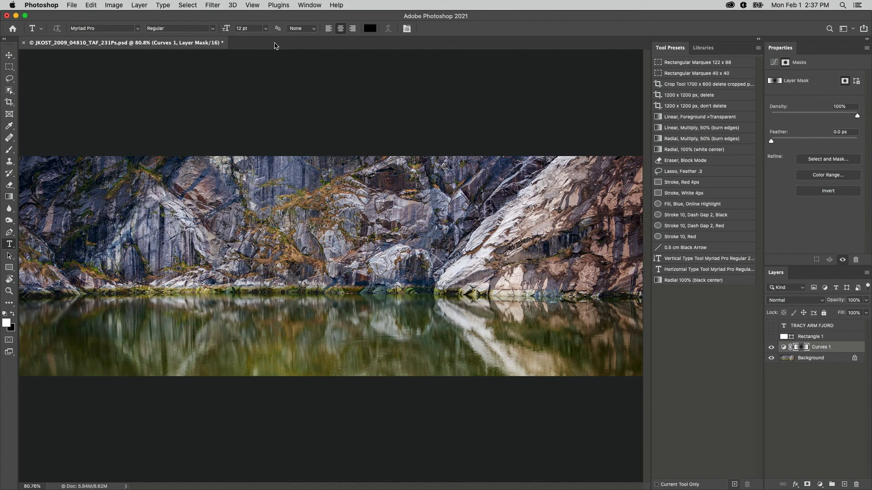
# Reveal the TRACY ARM FJORD title and its white band layer
pyautogui.click(703, 47)
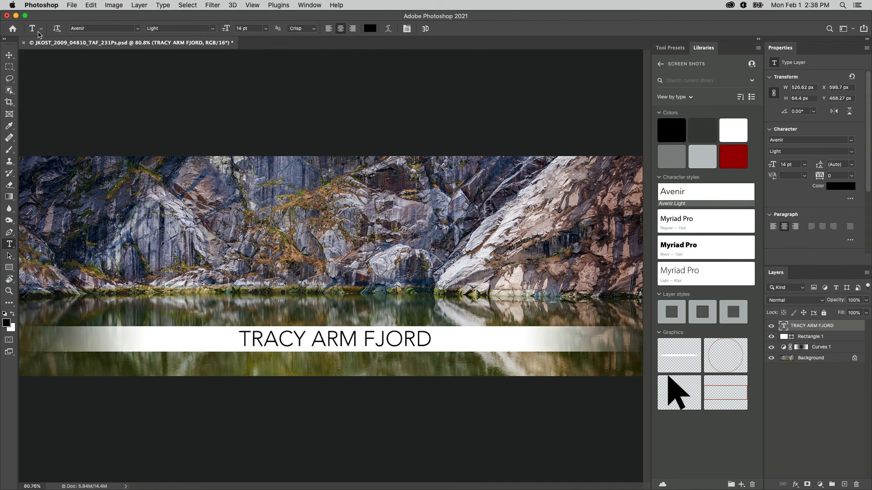
# Bring up the Reset Tool / Reset All Tools choices for the type tool
pyautogui.click(33, 29)
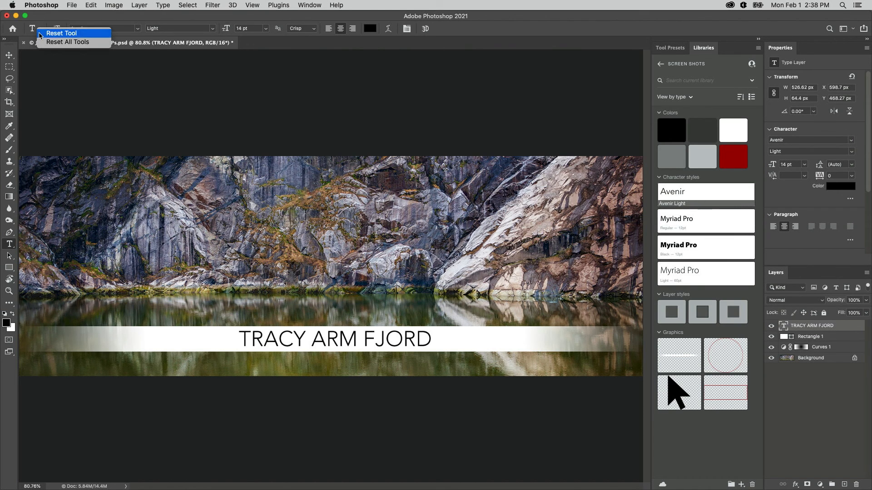
pyautogui.moveTo(83, 34)
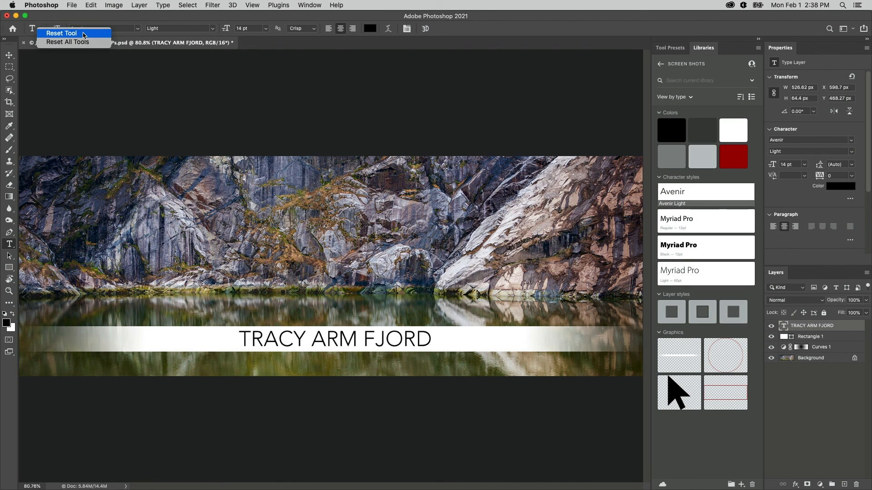
pyautogui.moveTo(91, 45)
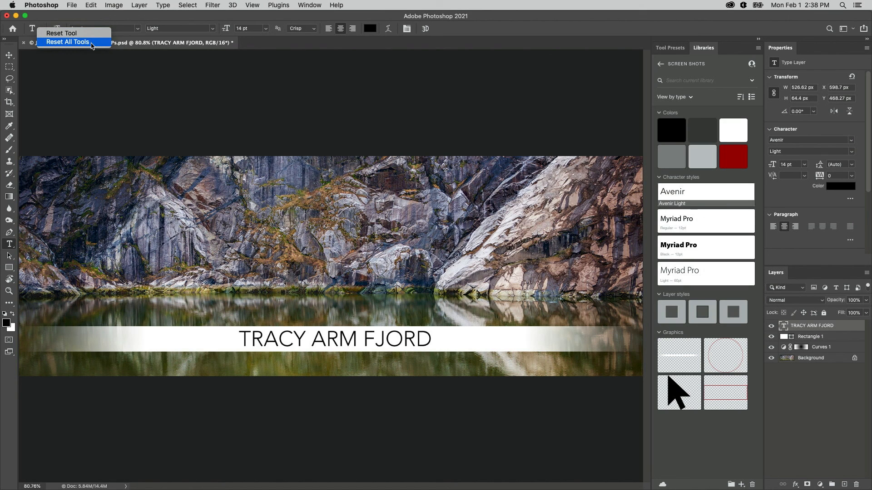